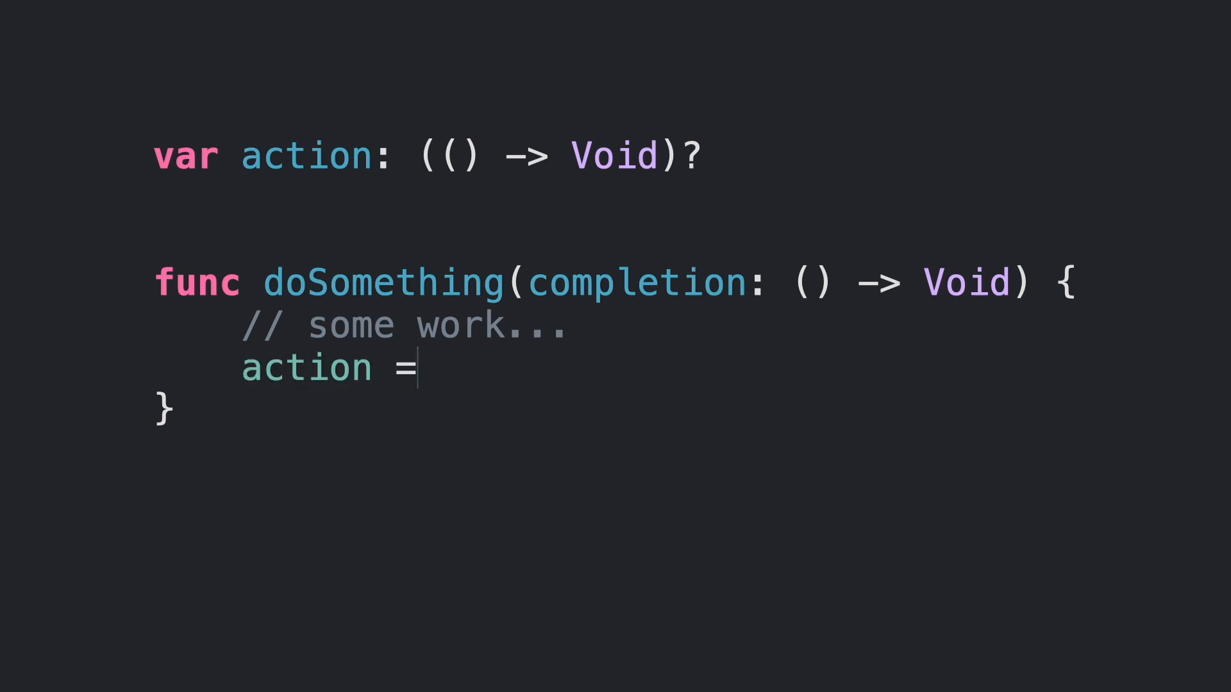
Assign the completion parameter to action (action = completion), raising the non-escaping parameter error
{"action": "type", "text": "completion"}
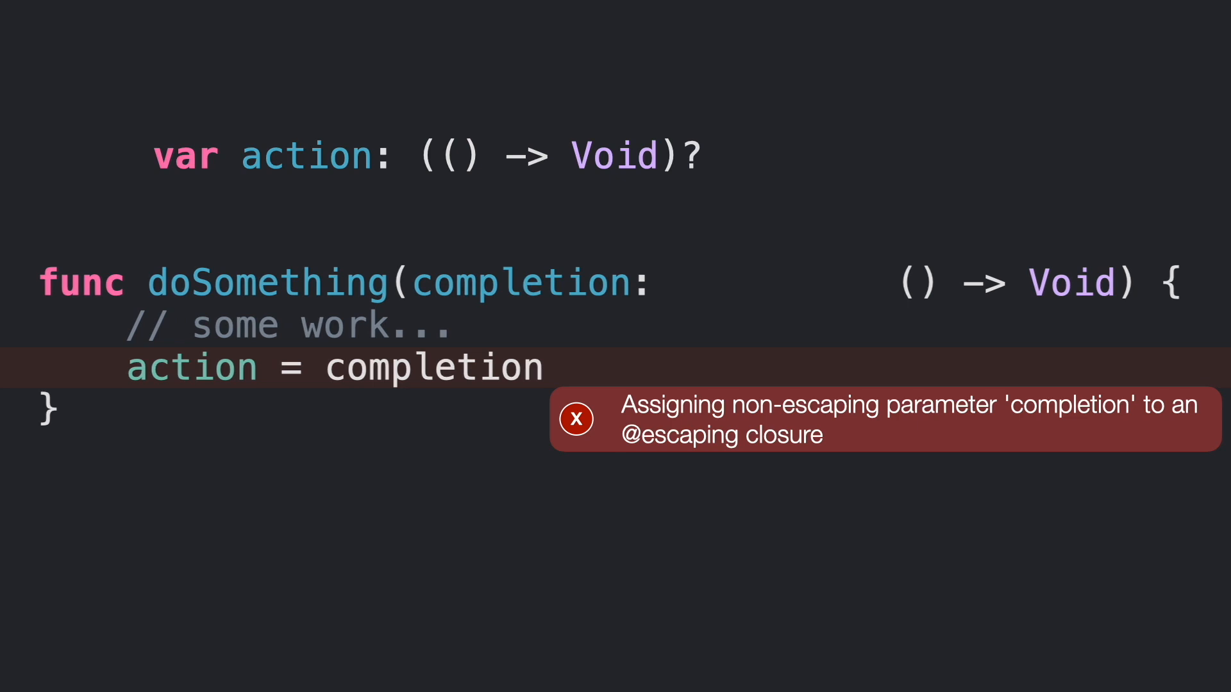
{"action": "type", "text": "@escaping"}
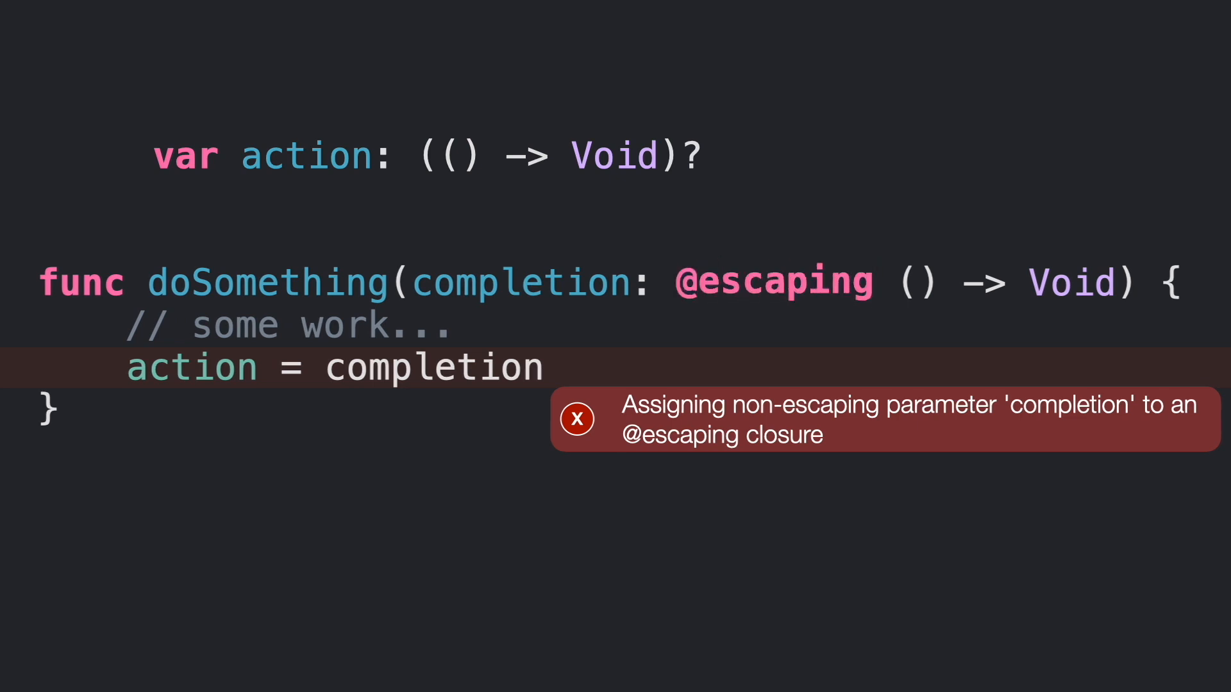
{"action": "left_click", "coordinate": [578, 419]}
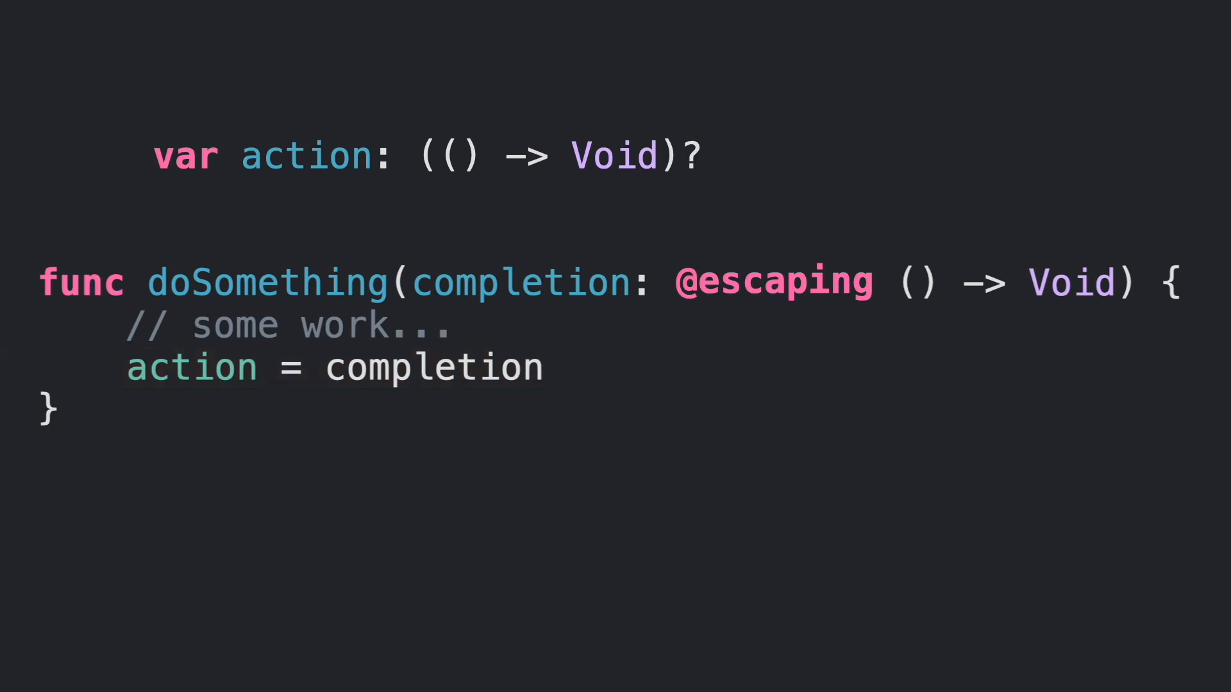